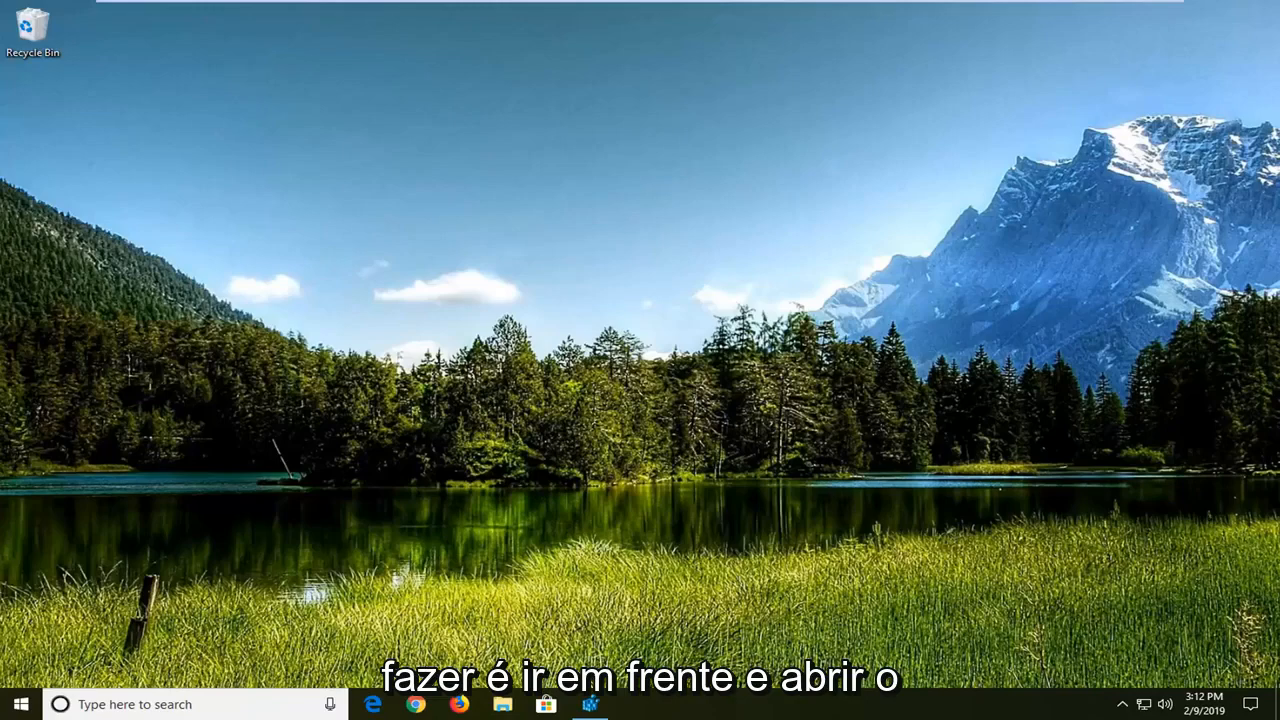
Search the Start menu for "device manager" so it appears as the best match
left_click(15, 704)
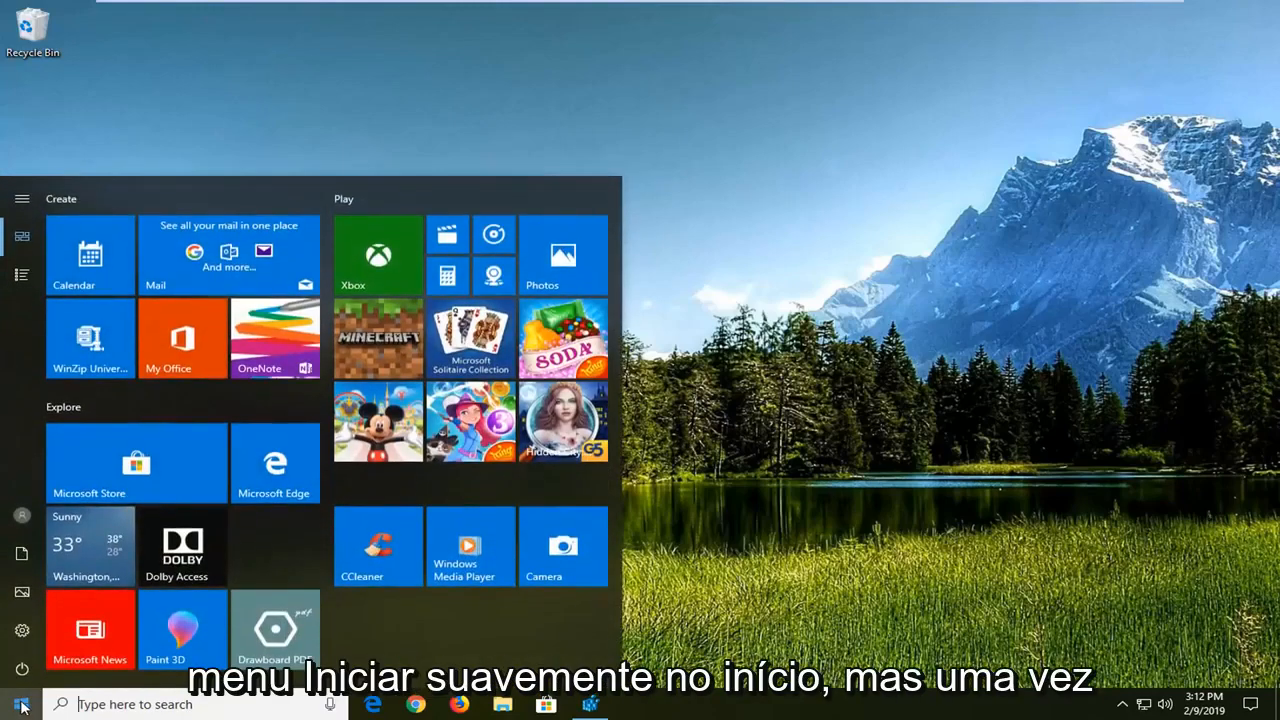
type("device manageer")
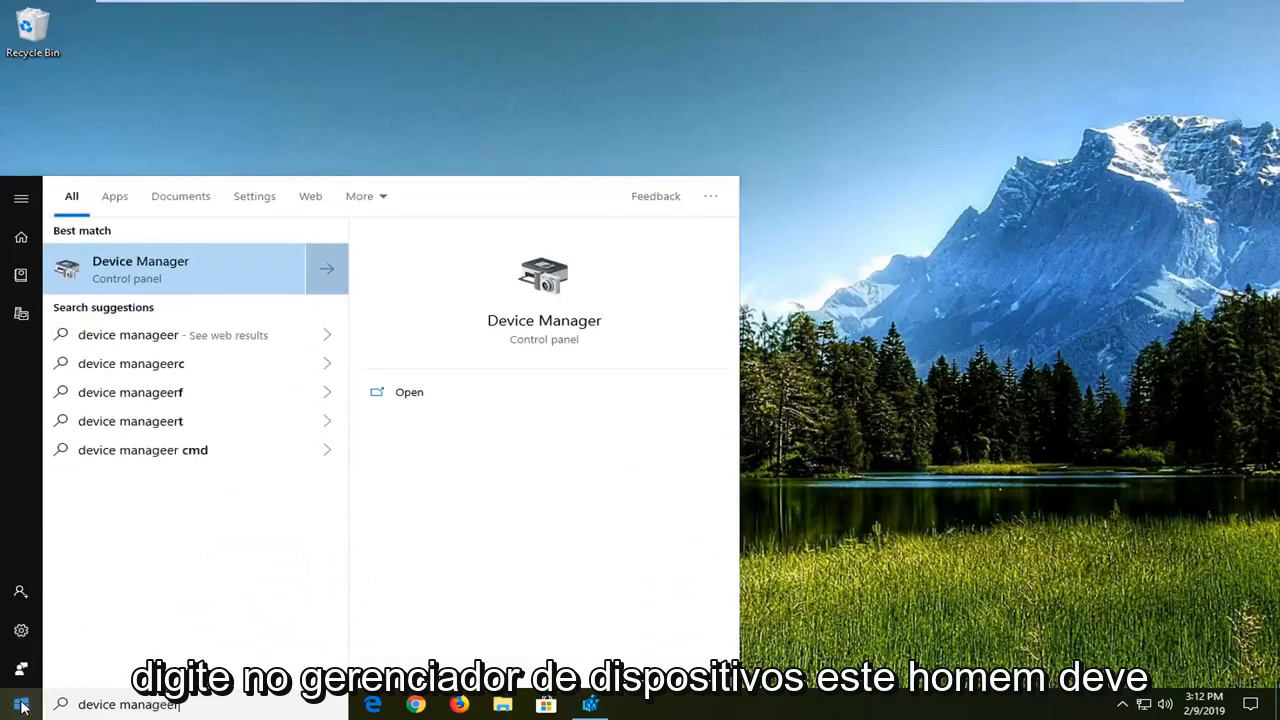